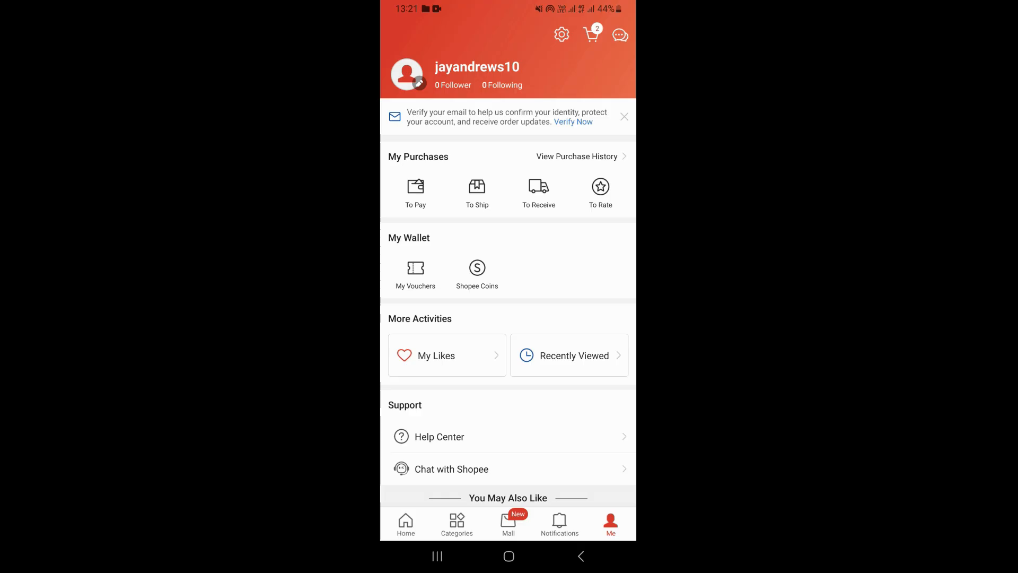
# - View Shopee's Account Settings in the light theme, then return to the home screen
pyautogui.click(561, 34)
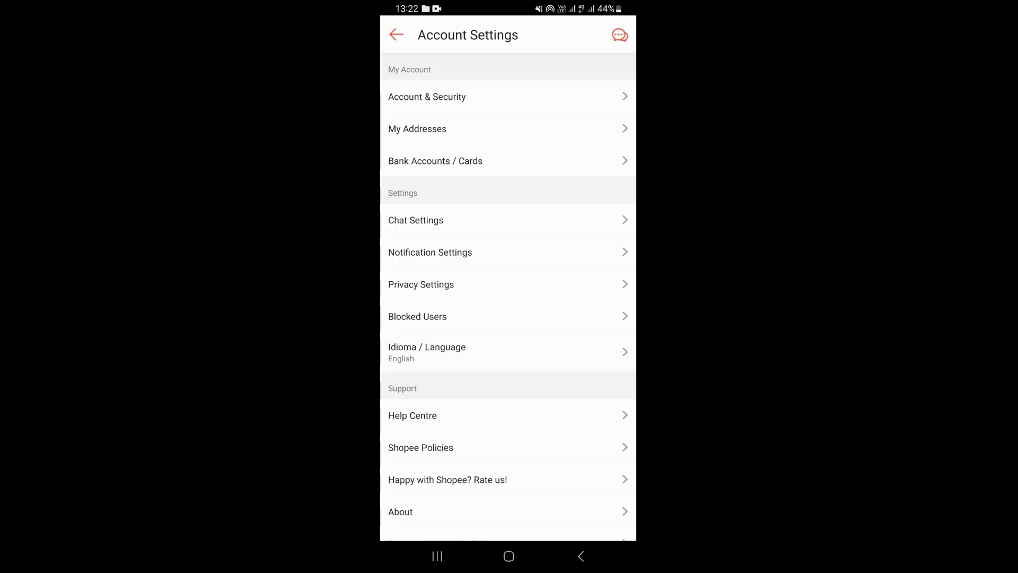
pyautogui.click(508, 556)
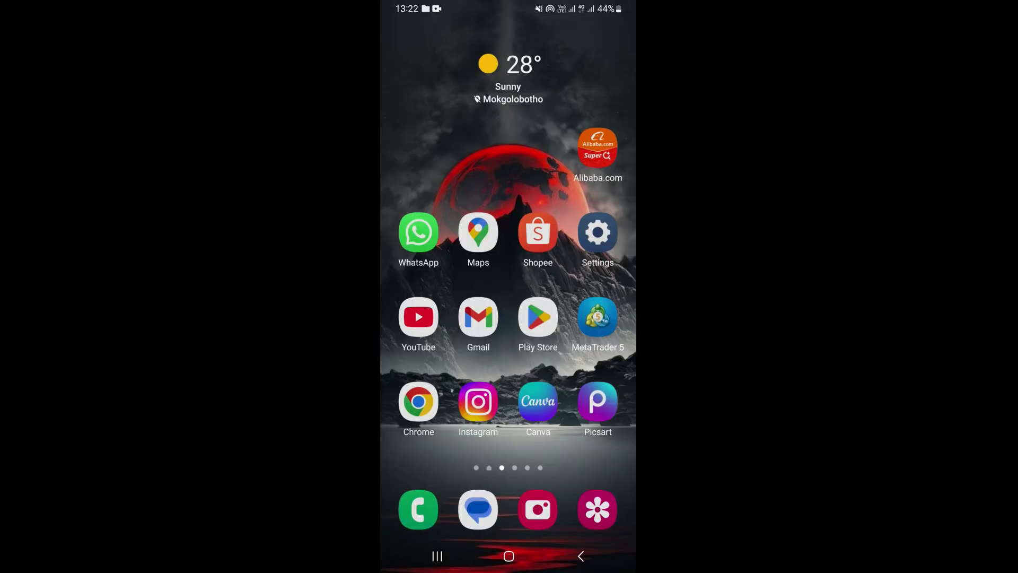
# - Check About phone > Software information in Settings, then return to the main settings list
pyautogui.click(597, 232)
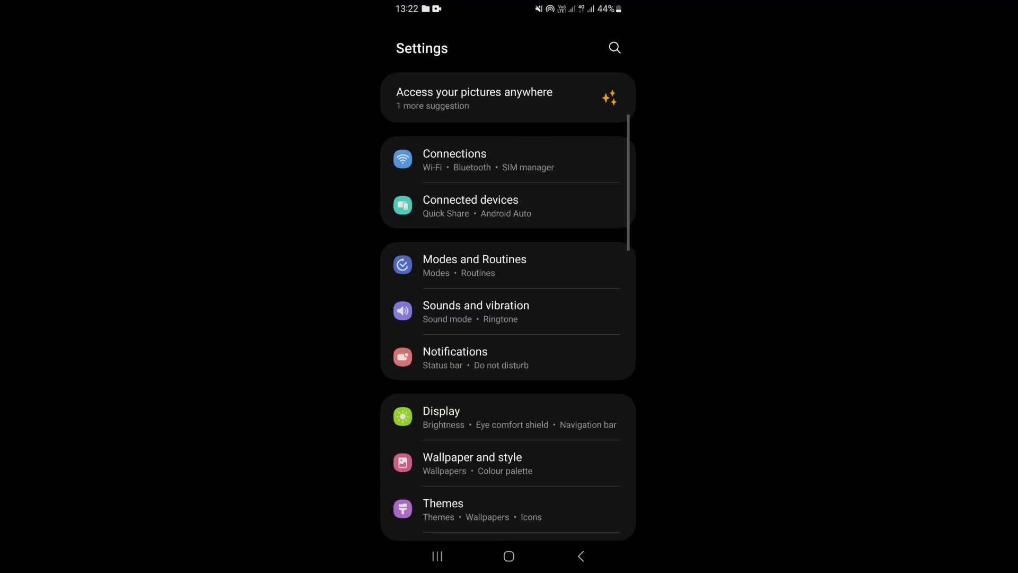
pyautogui.scroll(-3)
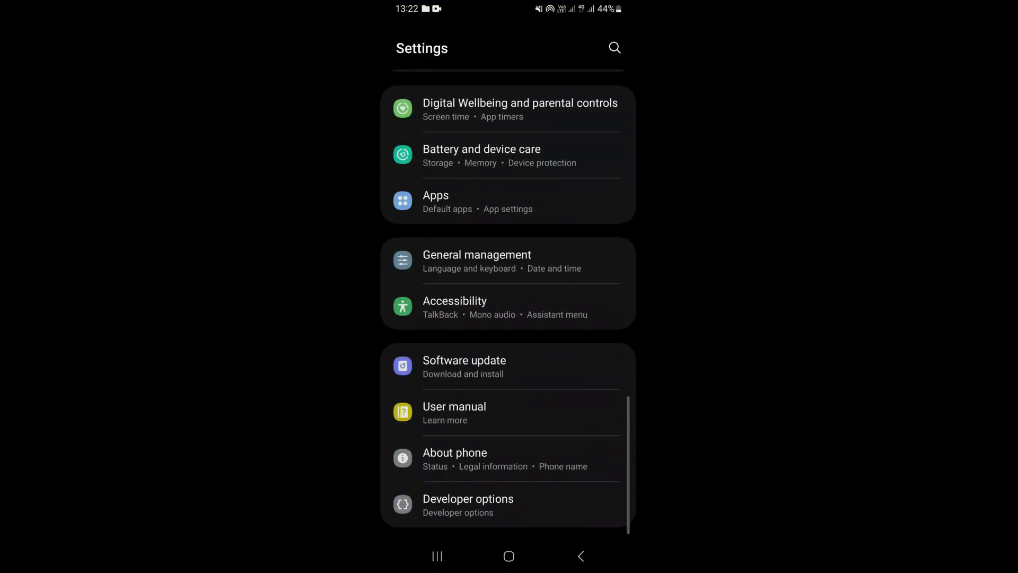
pyautogui.click(455, 453)
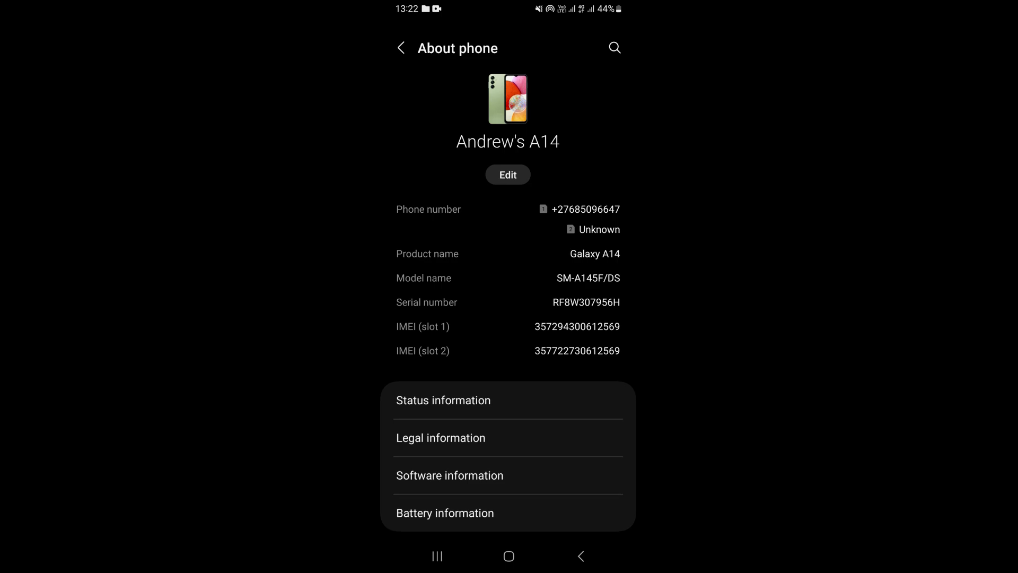
pyautogui.click(450, 475)
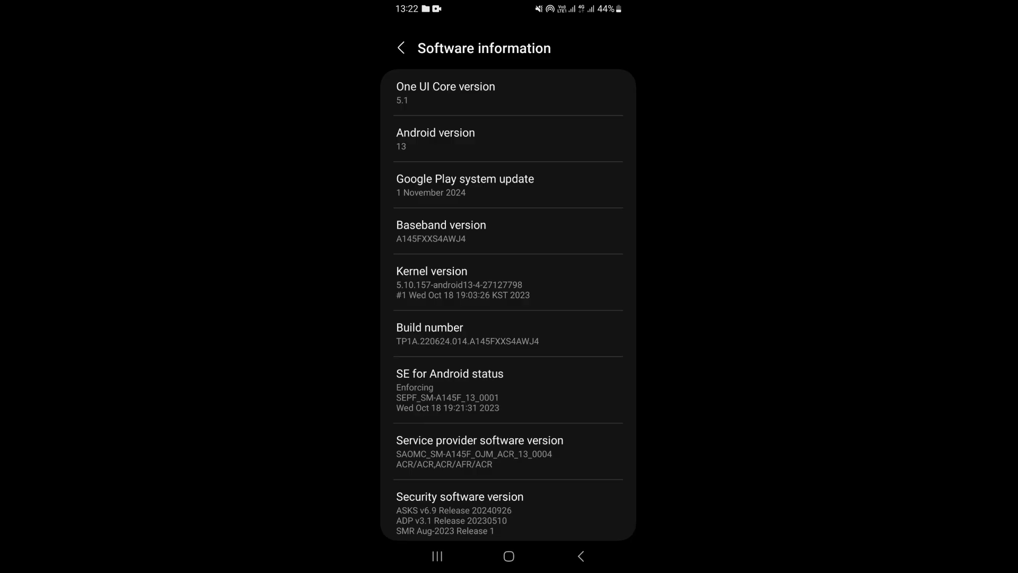
pyautogui.click(401, 48)
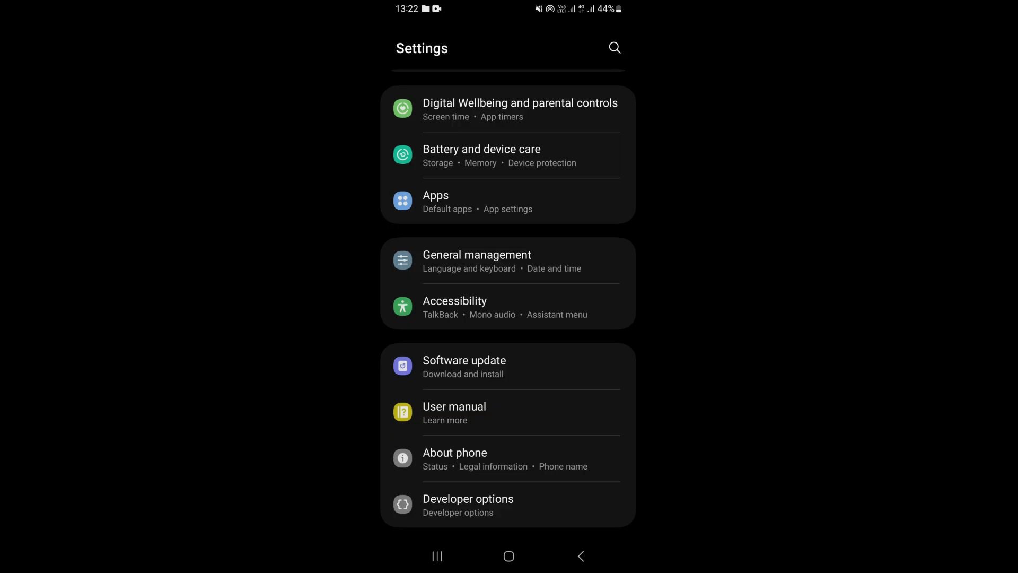
# - Enable the Force Dark mode toggle in Developer options and return to the home screen
pyautogui.click(468, 504)
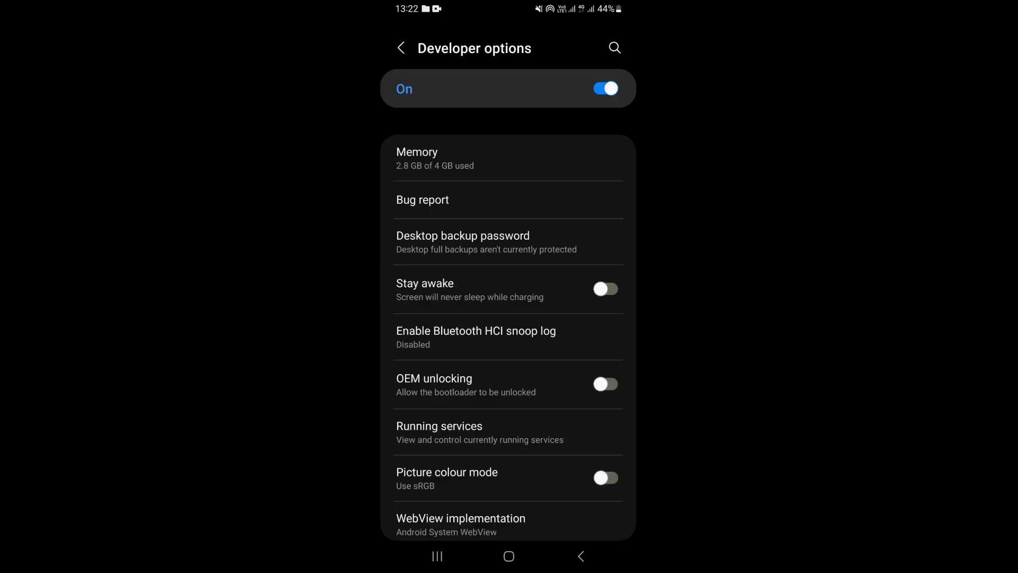
pyautogui.scroll(-3)
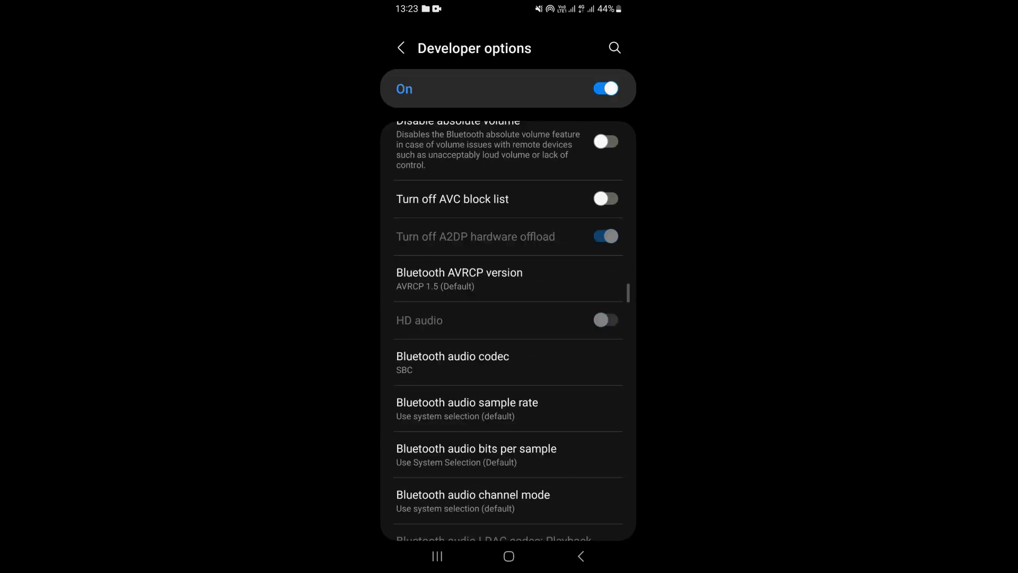
pyautogui.scroll(-3)
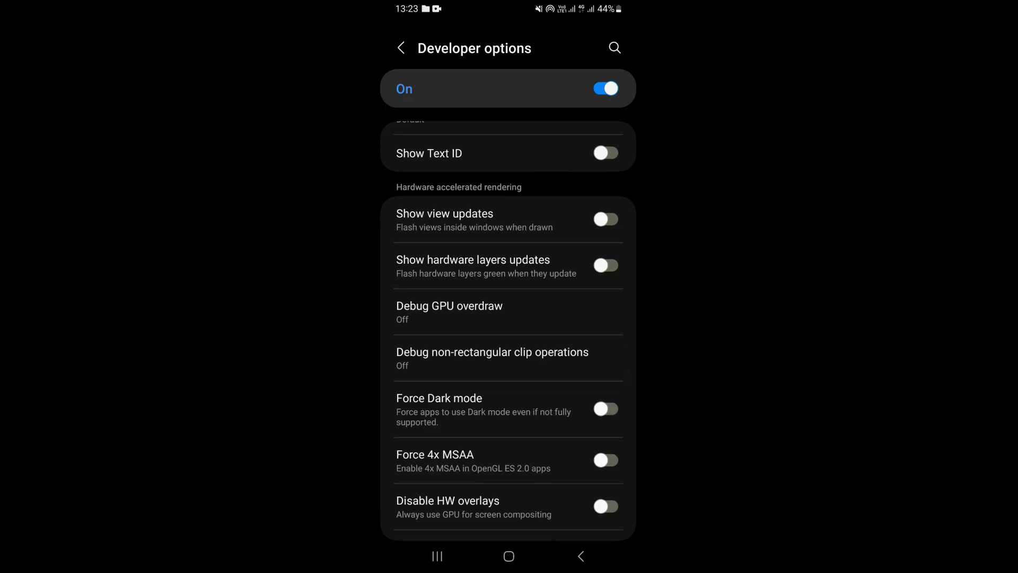
pyautogui.click(605, 409)
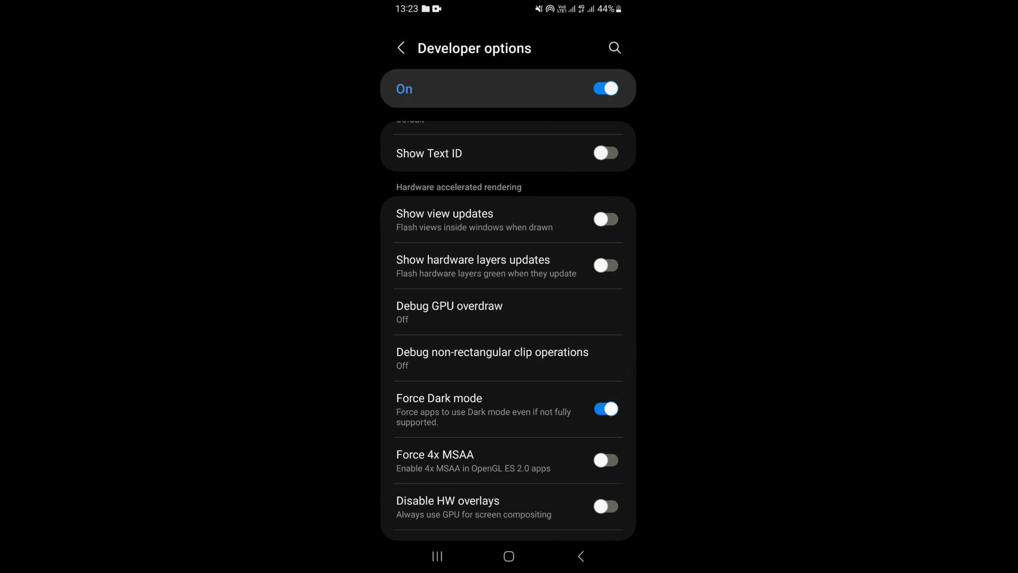
pyautogui.click(508, 556)
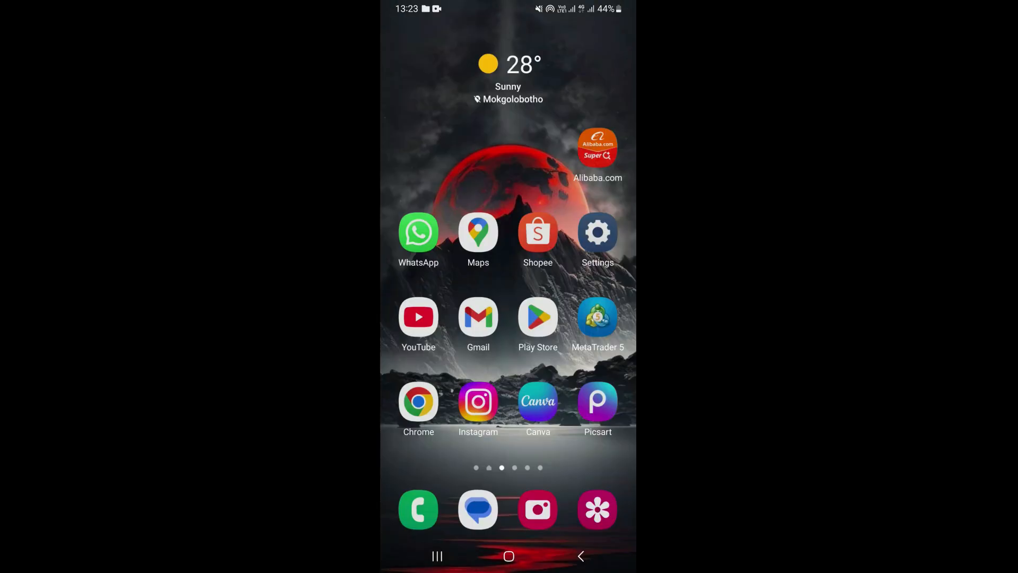
# - Relaunch Shopee and view the Me page, now shown with a dark background
pyautogui.click(538, 233)
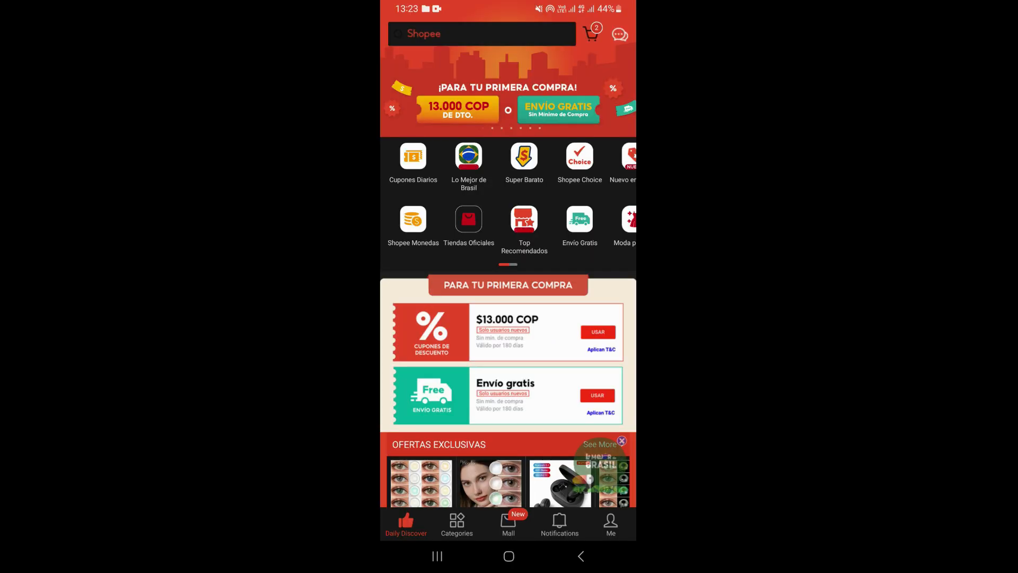
pyautogui.click(609, 524)
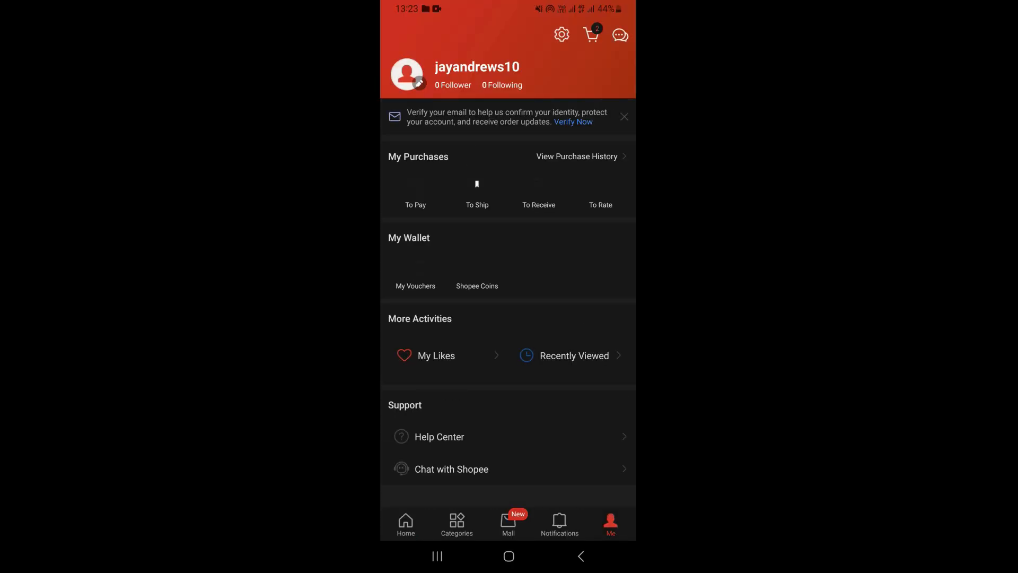